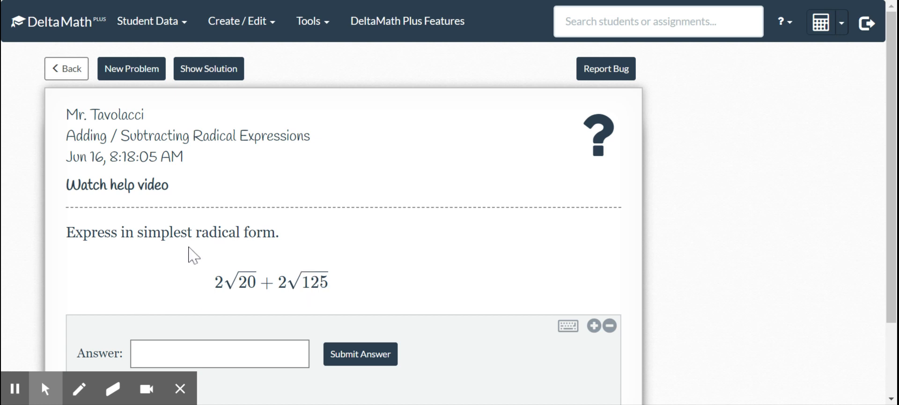
mouse_move(174, 123)
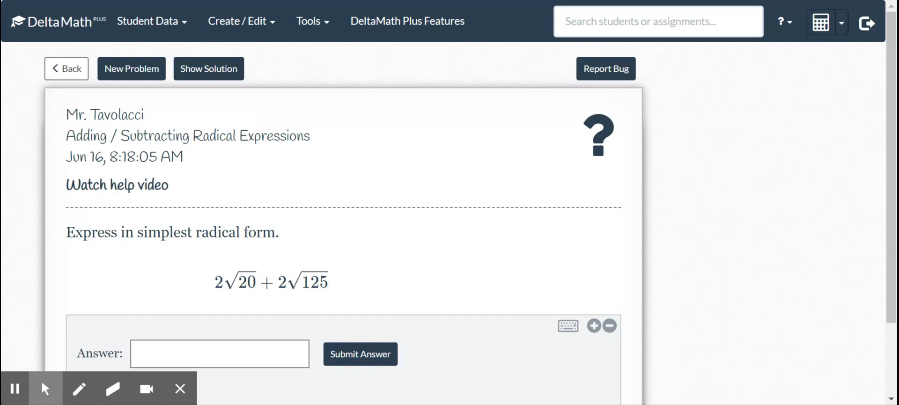
In red ink, factor the first term as 2√4√5 and write 4√5 above it.
click(80, 389)
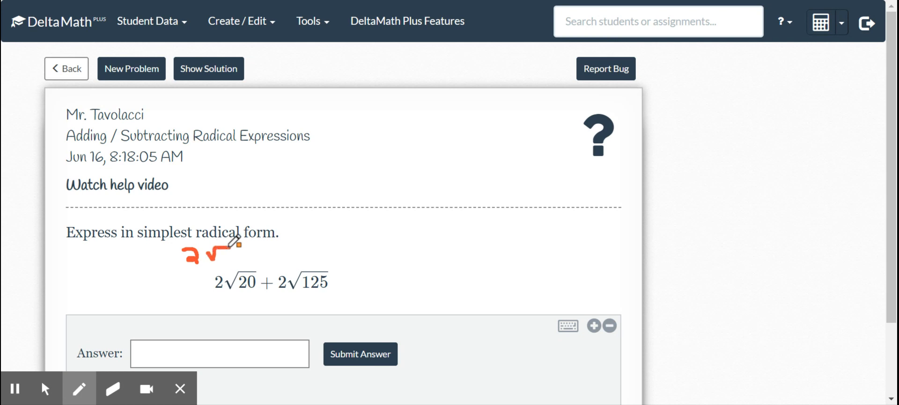
drag(230, 252, 246, 260)
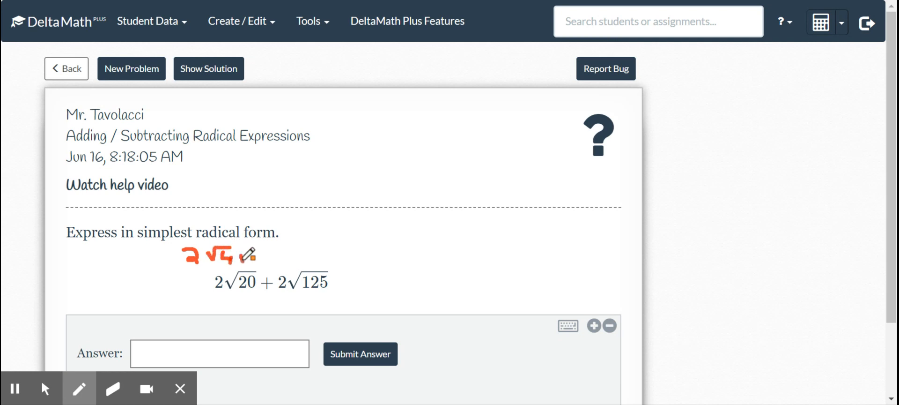
drag(240, 258, 261, 261)
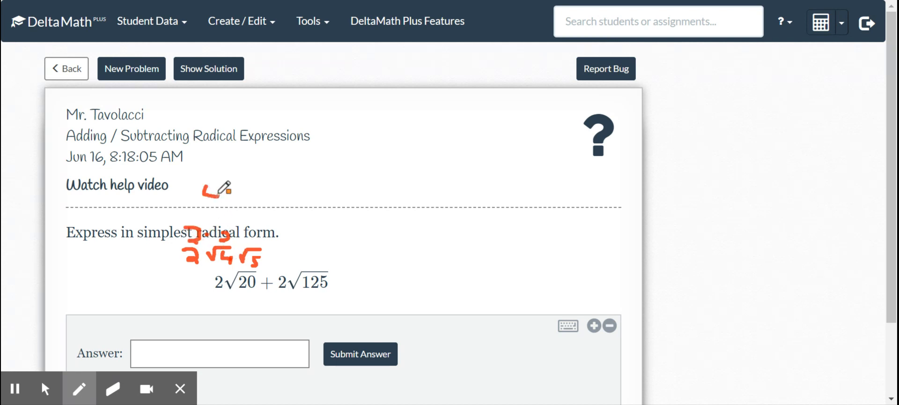
drag(206, 194, 240, 183)
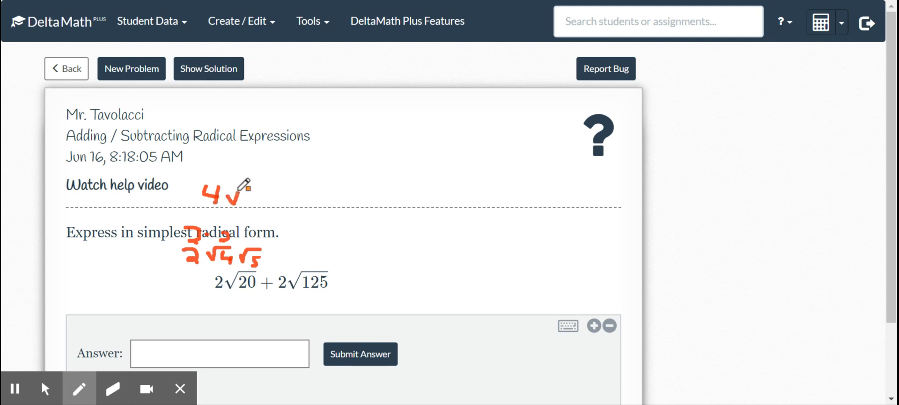
drag(241, 194, 252, 206)
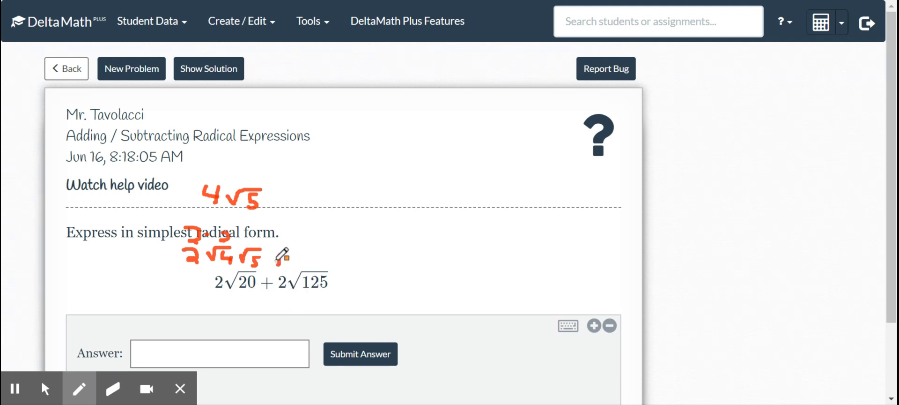
Factor the second term as 2√25√5 and write + 10√5 beside the 4√5.
drag(270, 258, 310, 257)
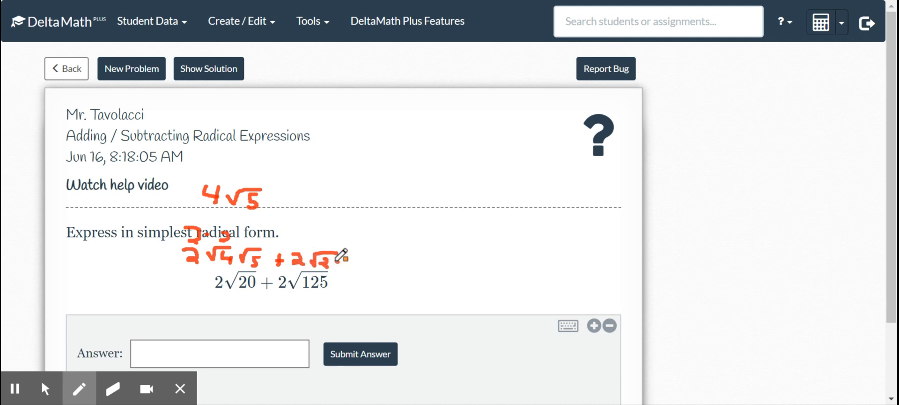
drag(330, 263, 390, 252)
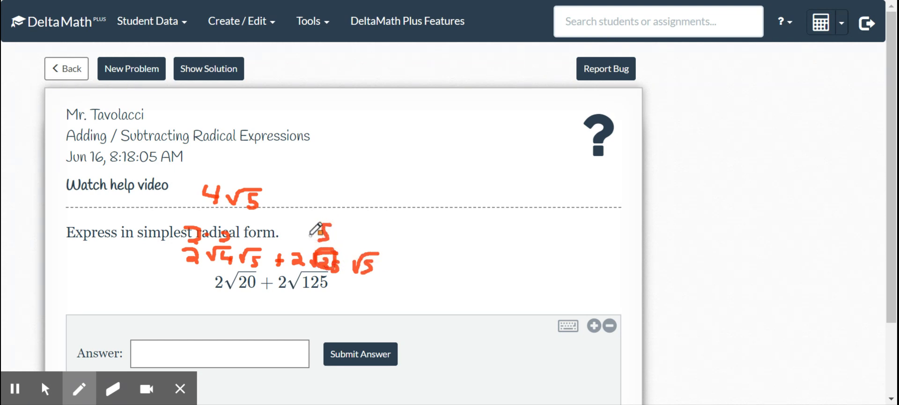
drag(301, 235, 329, 235)
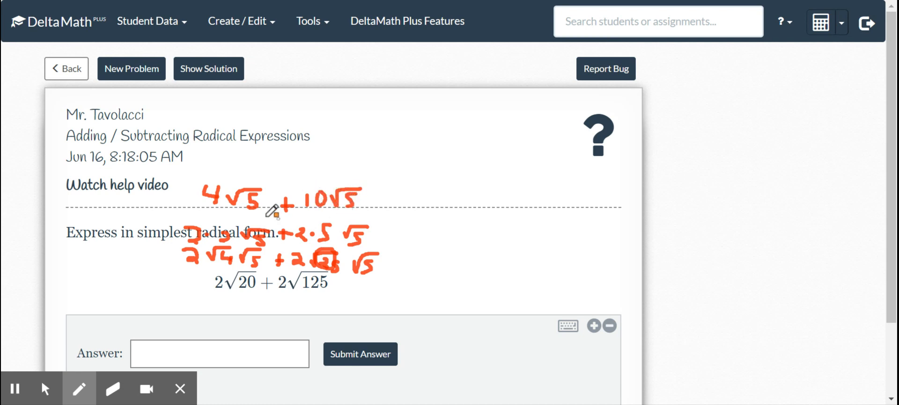
mouse_move(134, 369)
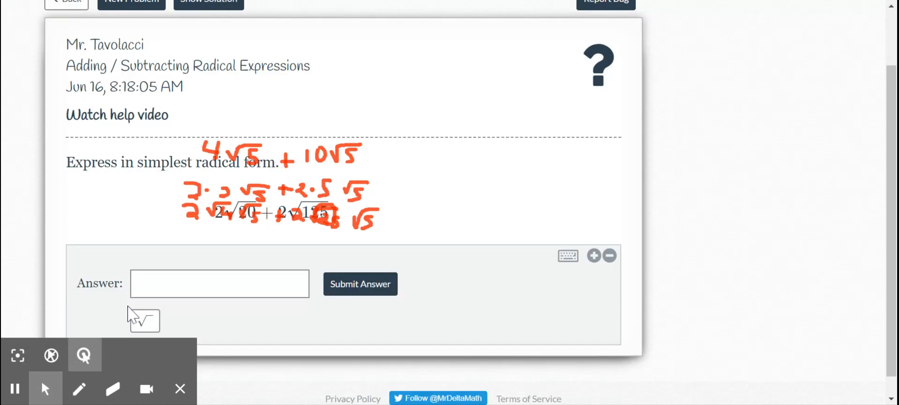
Enter 14√5 in the answer box, submit it and confirm.
click(220, 283)
text(14)
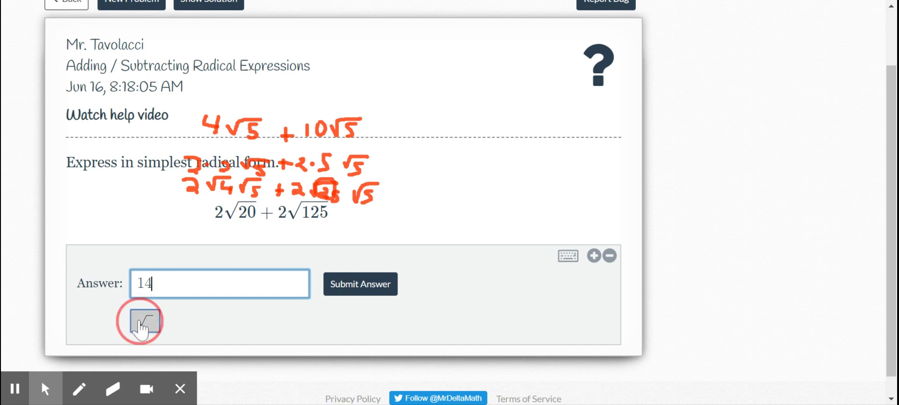
click(144, 320)
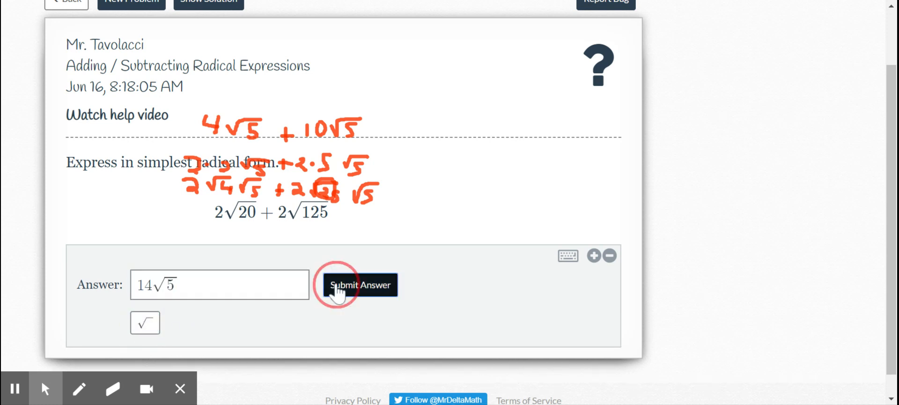
click(358, 284)
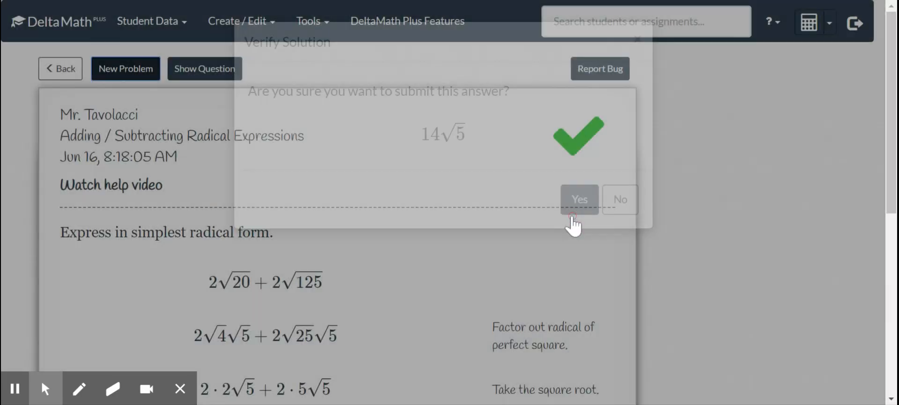
click(579, 198)
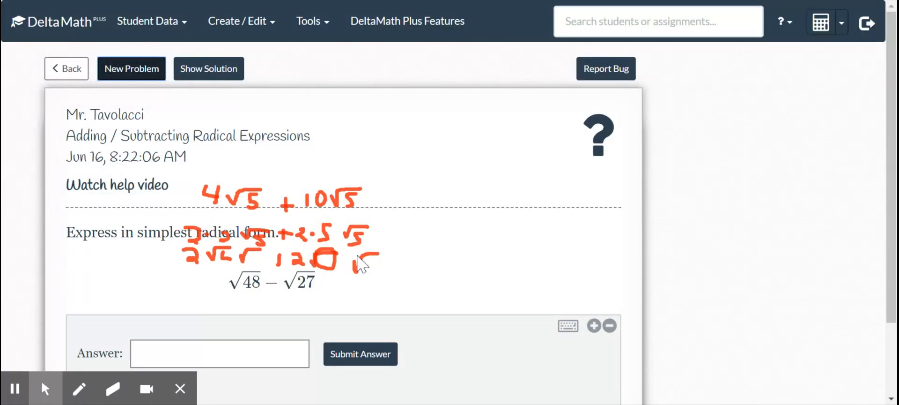
Erase the old red work and handwrite √16√3 − √9√3 = 4√3 − 3√3.
click(110, 389)
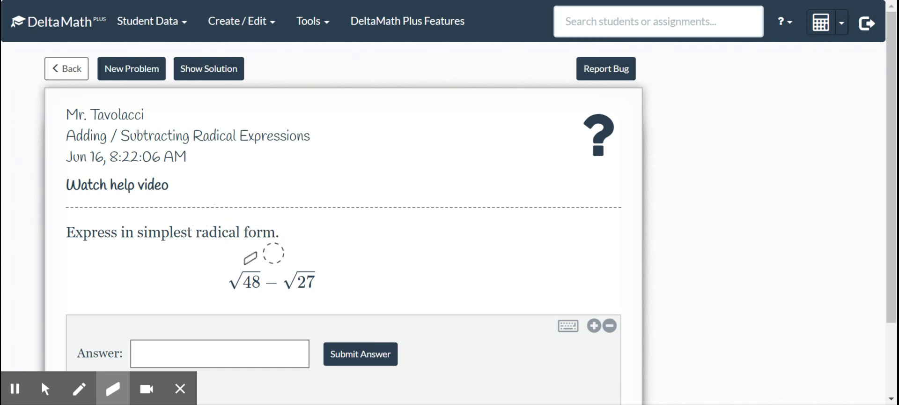
click(81, 389)
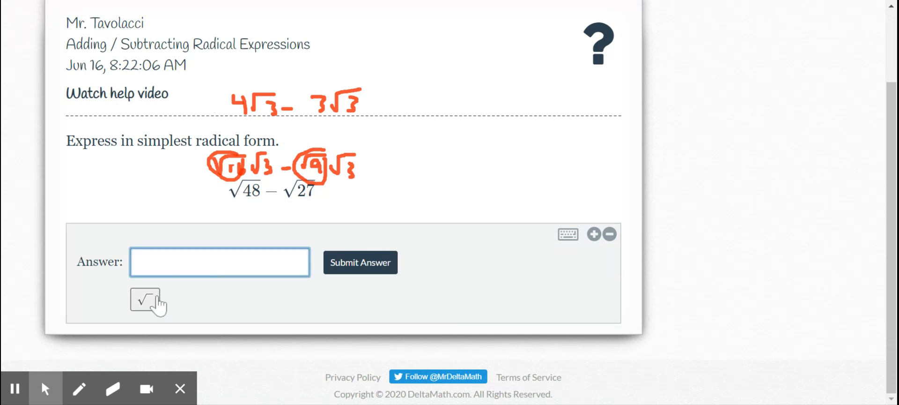
Submit √3 as the answer, confirm it, and load the next problem.
click(145, 301)
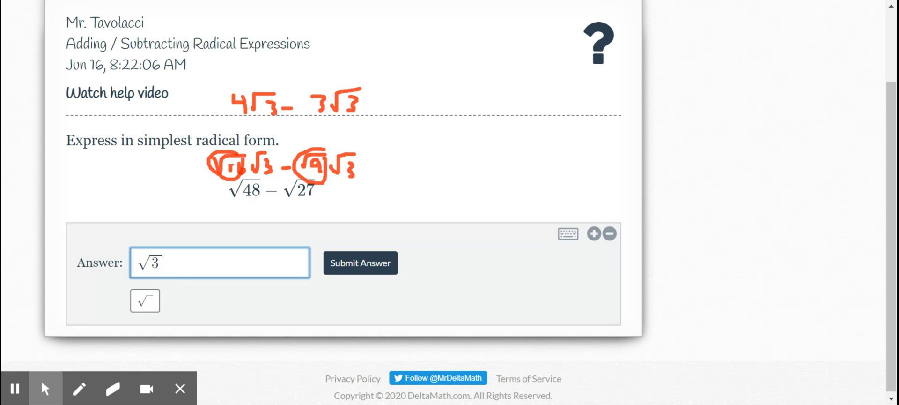
click(359, 262)
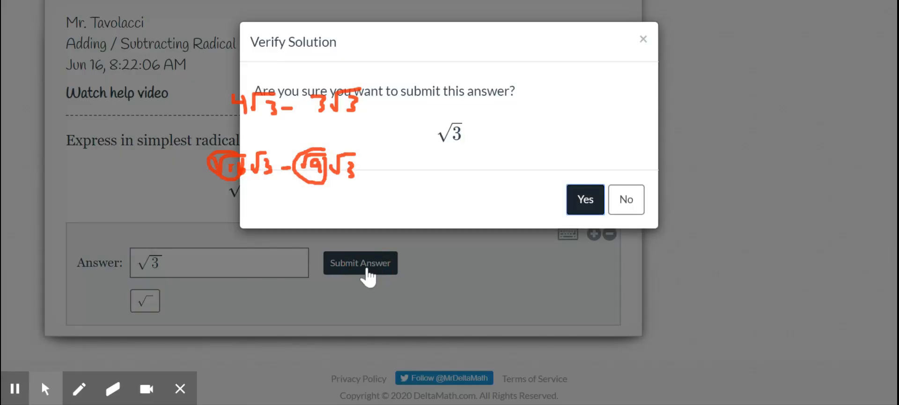
click(584, 199)
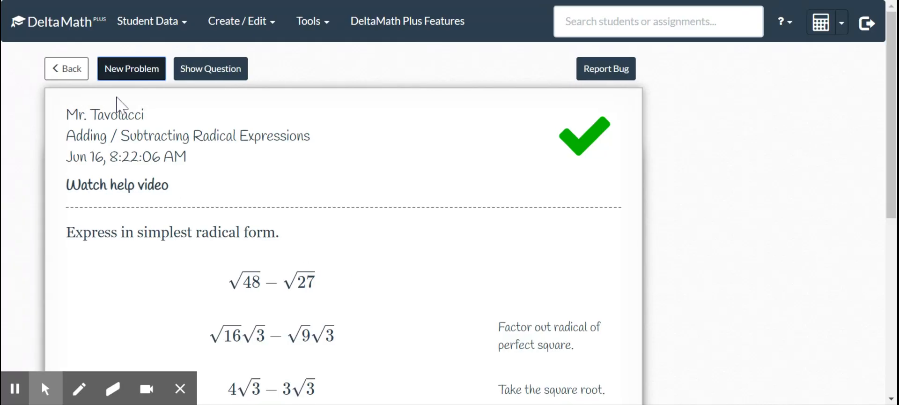
click(131, 68)
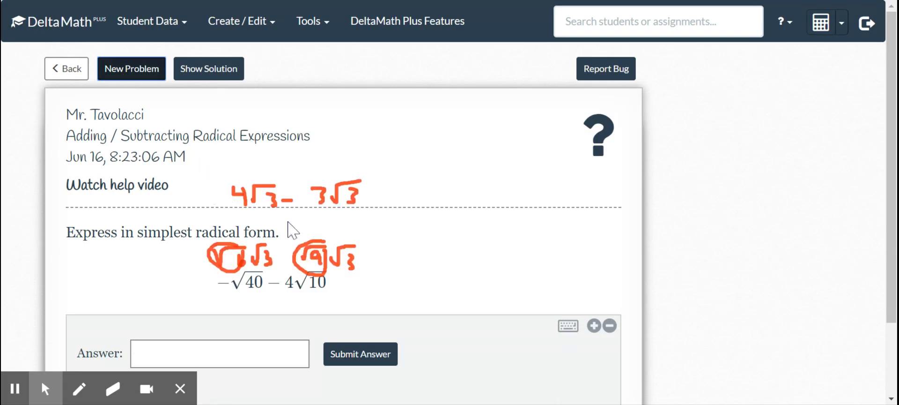
Erase old ink and handwrite −√4√10 − for the factored first term.
click(113, 387)
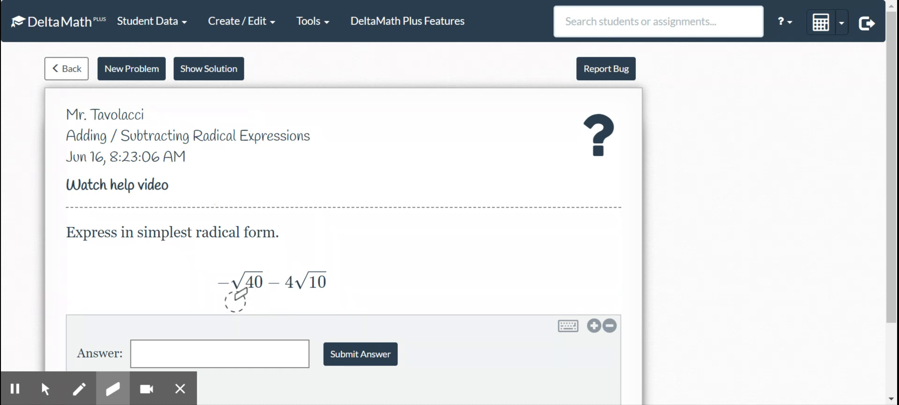
mouse_move(149, 366)
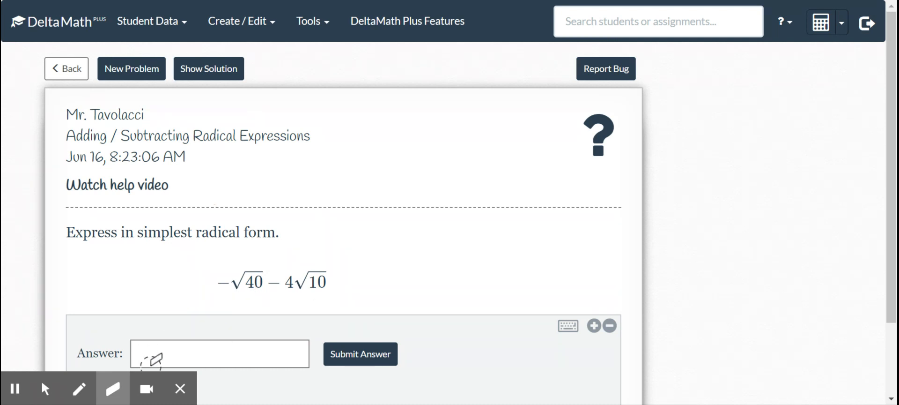
click(81, 388)
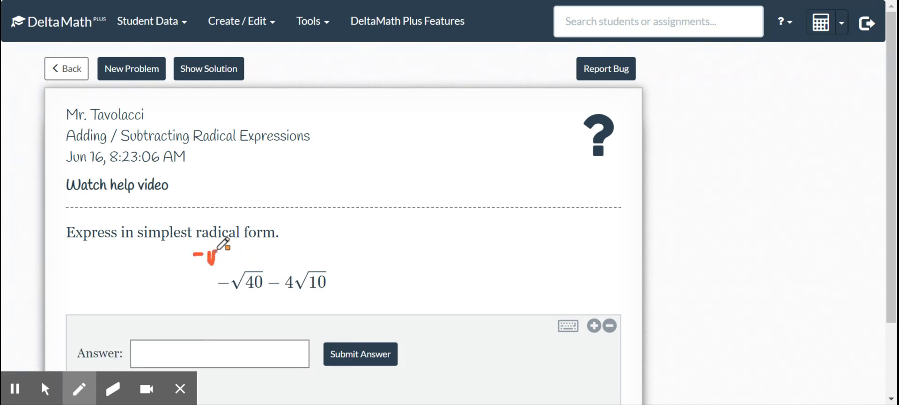
drag(215, 257, 264, 254)
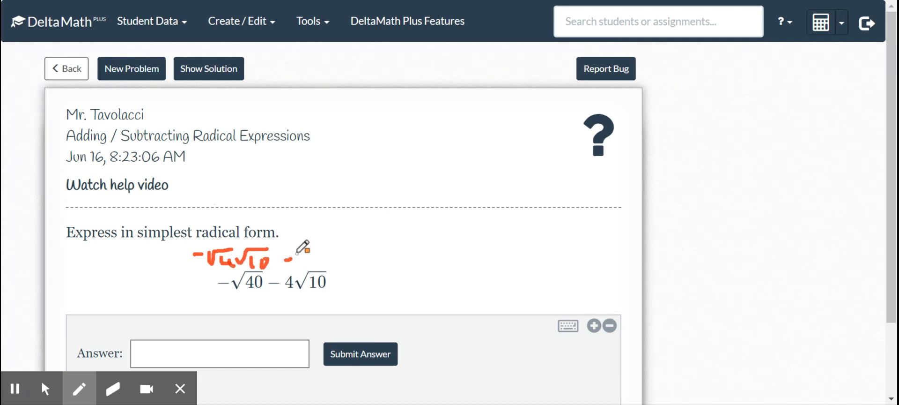
drag(292, 260, 346, 252)
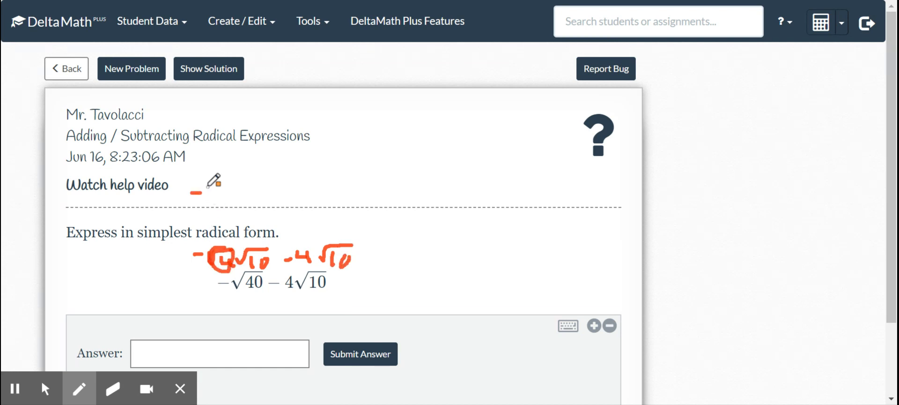
Write −2√10 − 4√10 in red above the problem.
drag(192, 192, 255, 192)
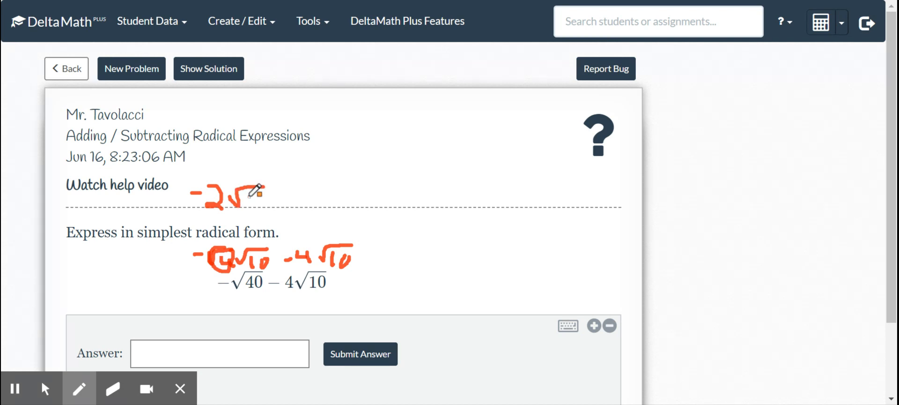
drag(261, 197, 301, 198)
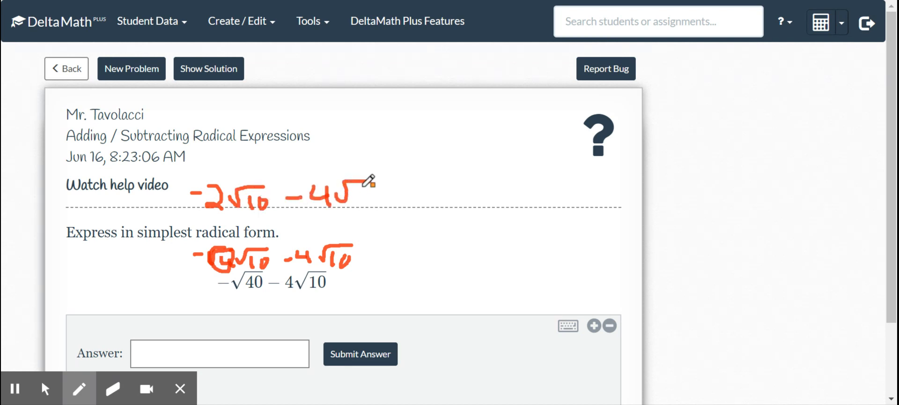
drag(349, 195, 381, 195)
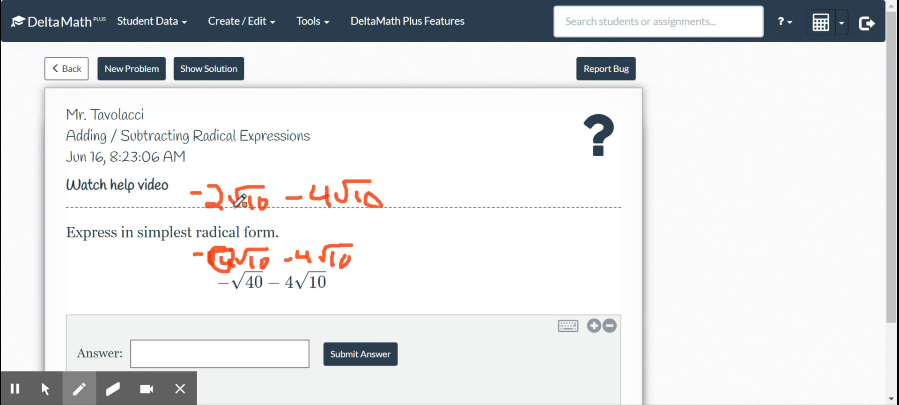
Enter −6√10 in the answer box, submit it and confirm.
click(45, 388)
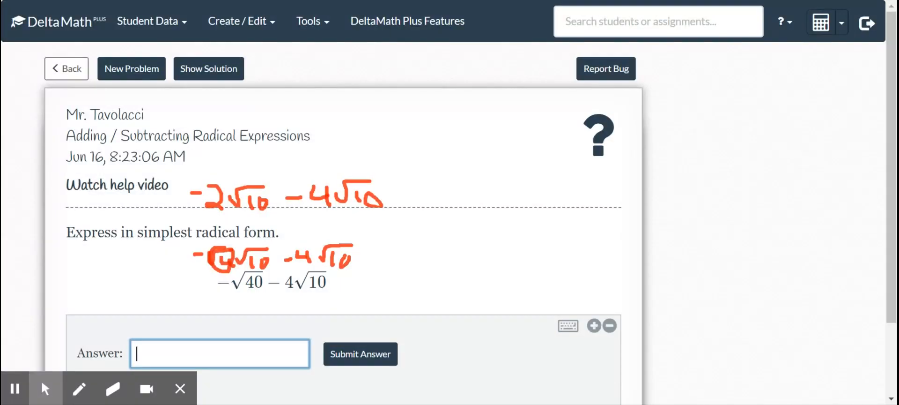
text(-6)
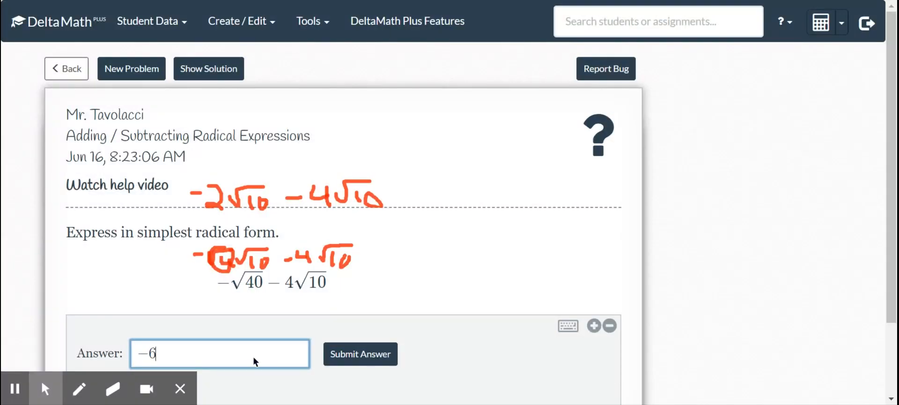
scroll(down, 3)
text(√10)
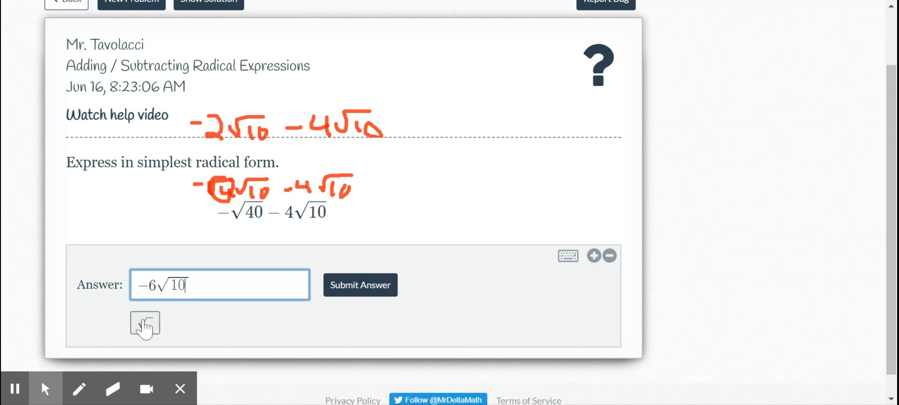
click(360, 285)
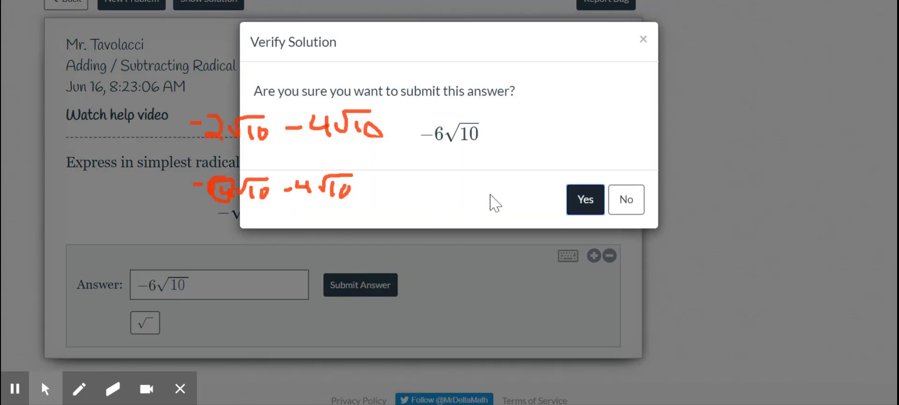
click(585, 199)
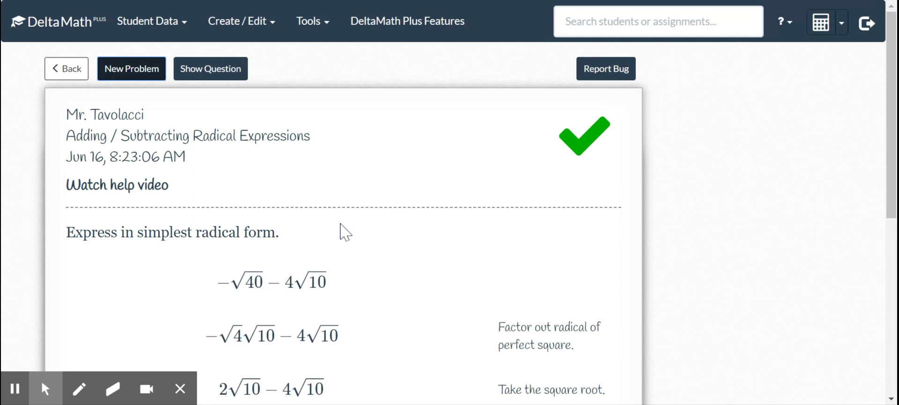
Load the new problem, erase old notes, and circle the perfect square 25 in −10√25√7.
click(131, 69)
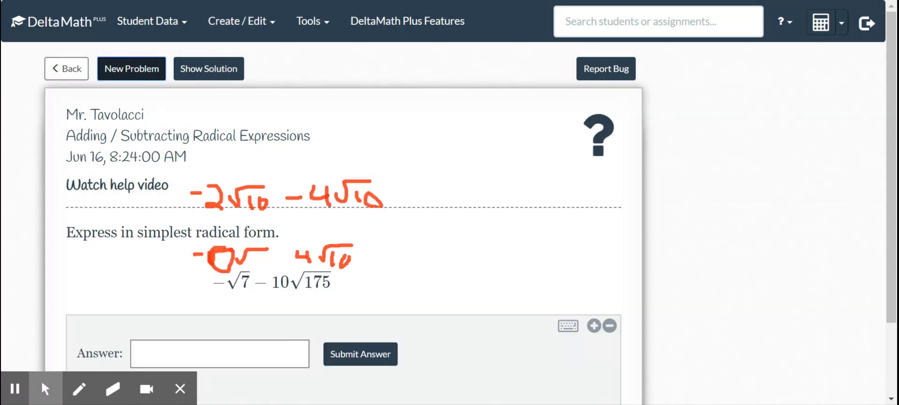
click(113, 387)
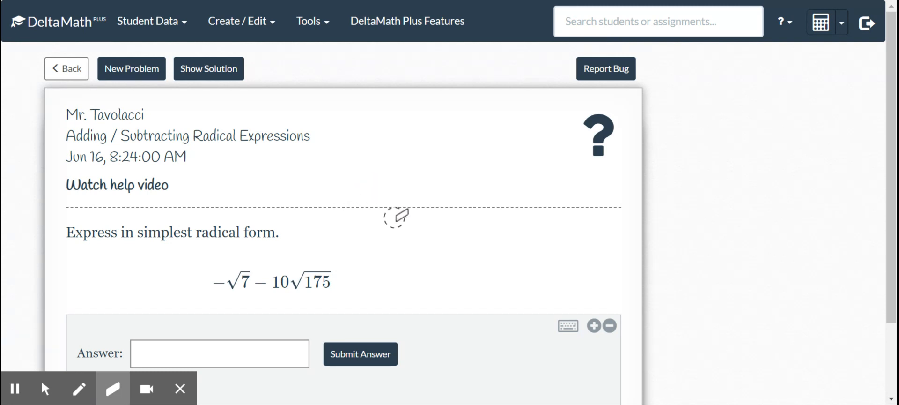
mouse_move(81, 388)
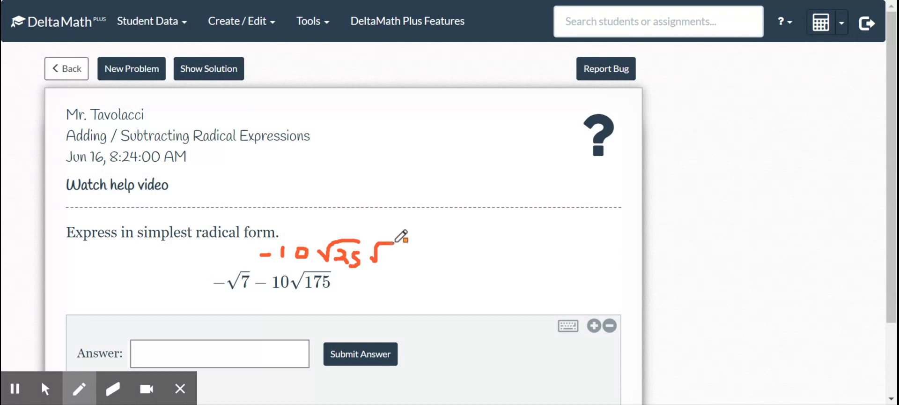
drag(395, 257, 378, 264)
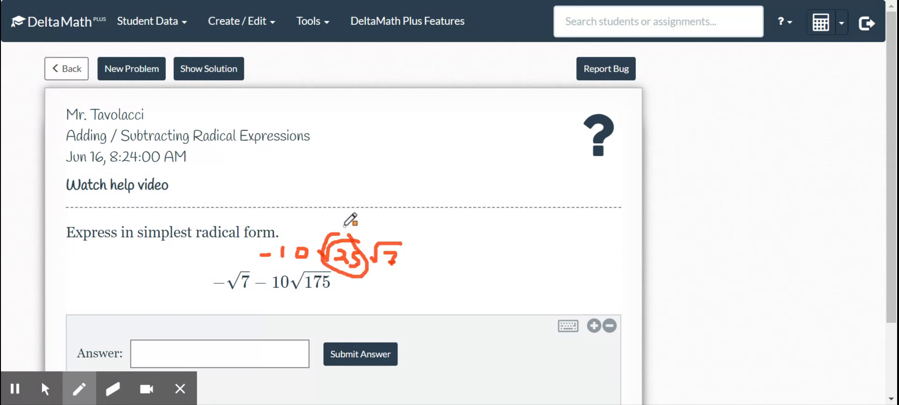
Write −10·5√7 and then −√7 − 50√7 above the problem.
drag(338, 218, 353, 214)
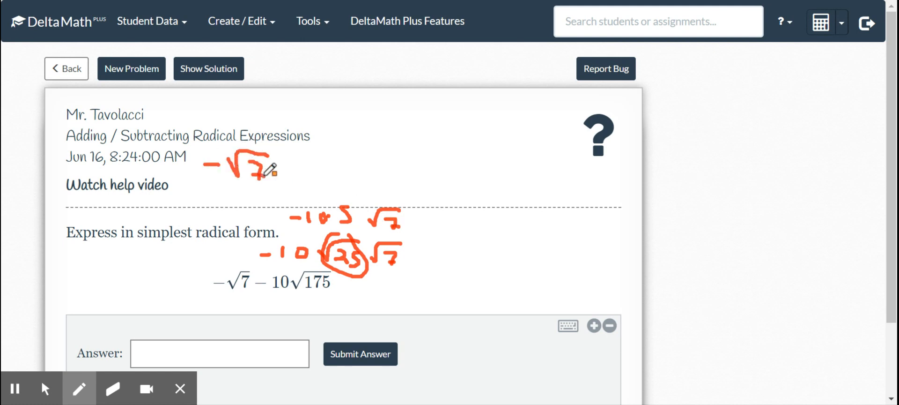
drag(290, 173, 321, 166)
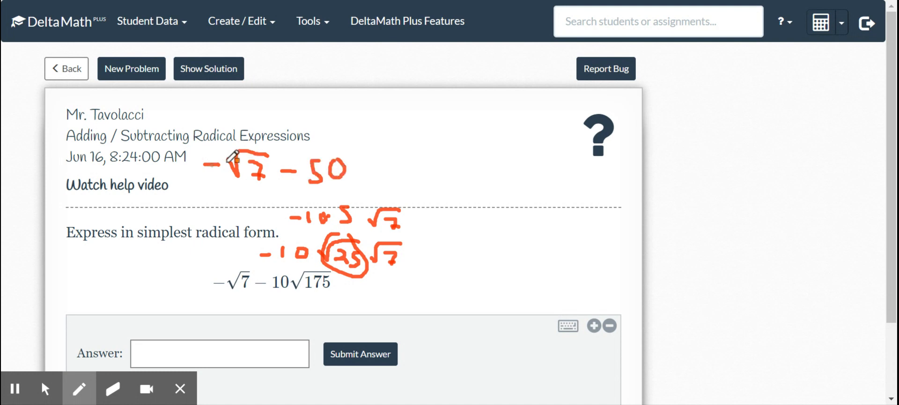
mouse_move(356, 165)
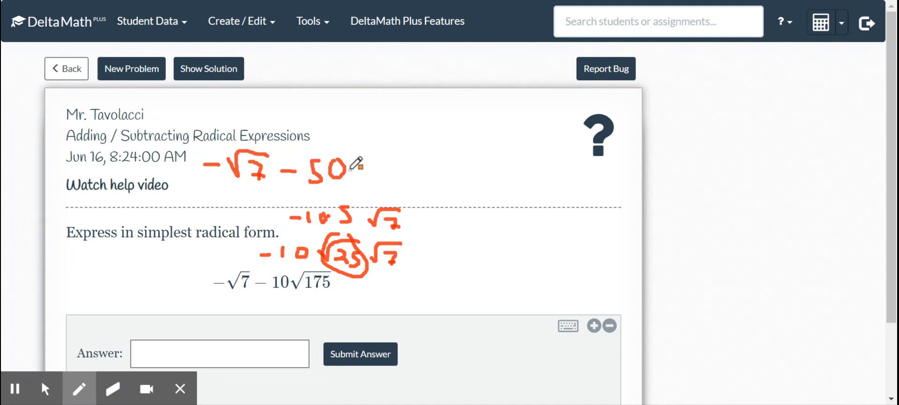
drag(361, 172, 390, 178)
text(−)
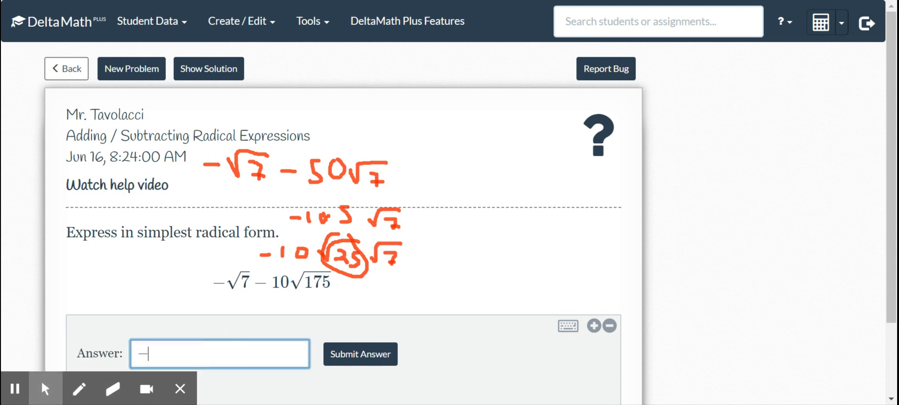
Enter −51√7 as the answer, submit it and confirm.
text(51√)
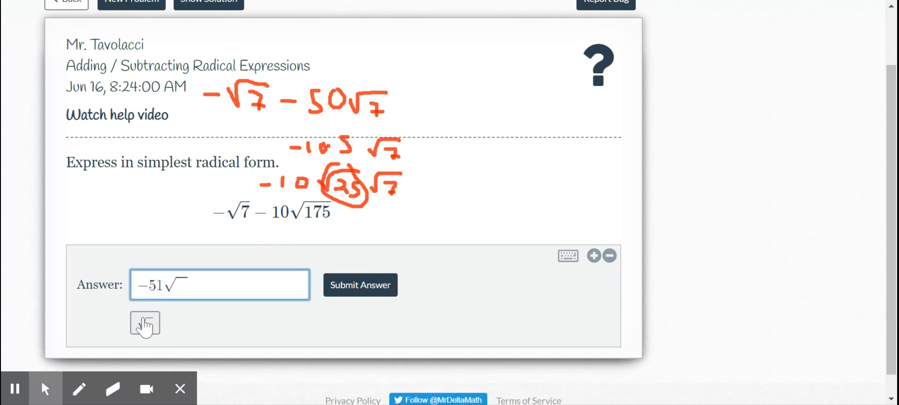
click(360, 283)
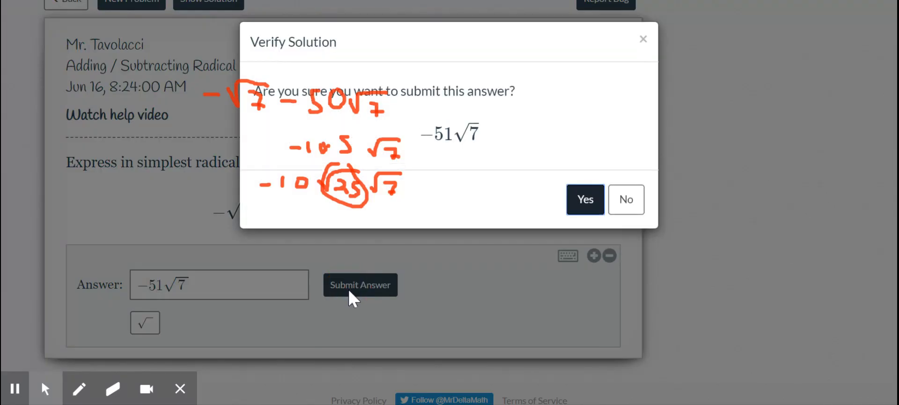
click(584, 198)
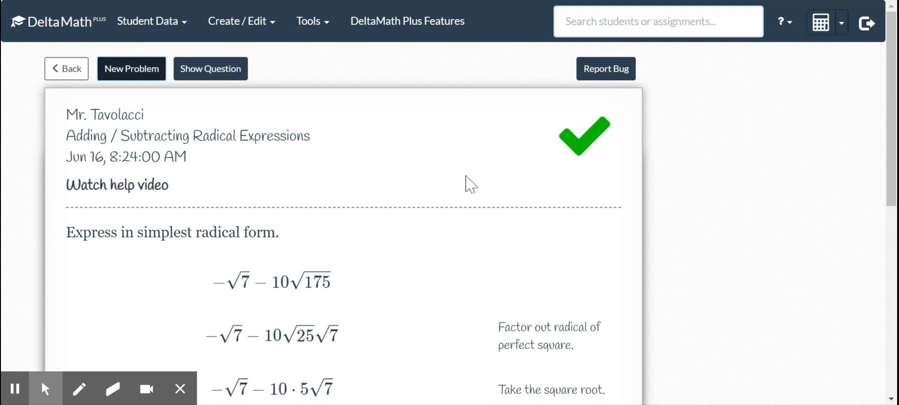
mouse_move(371, 118)
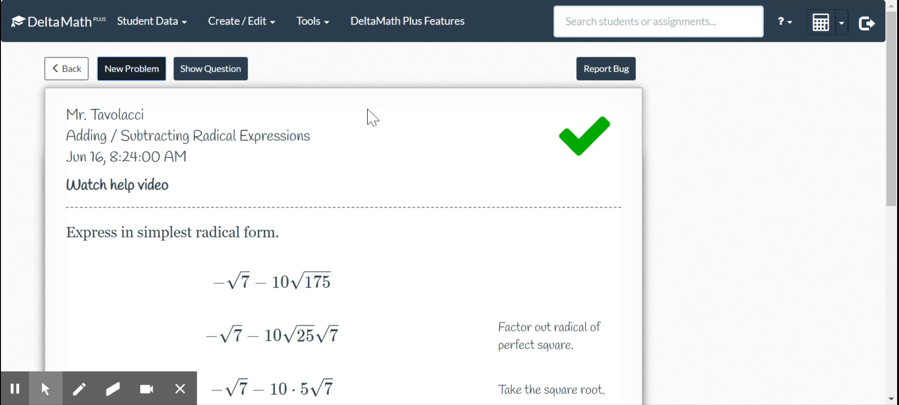
mouse_move(283, 188)
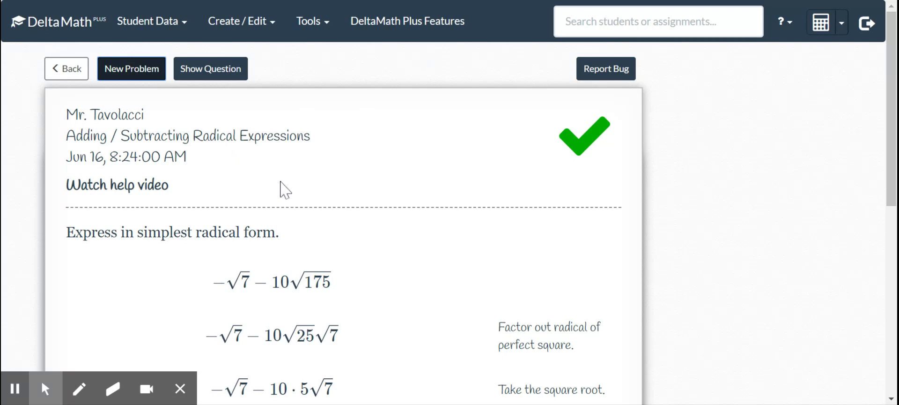
mouse_move(281, 186)
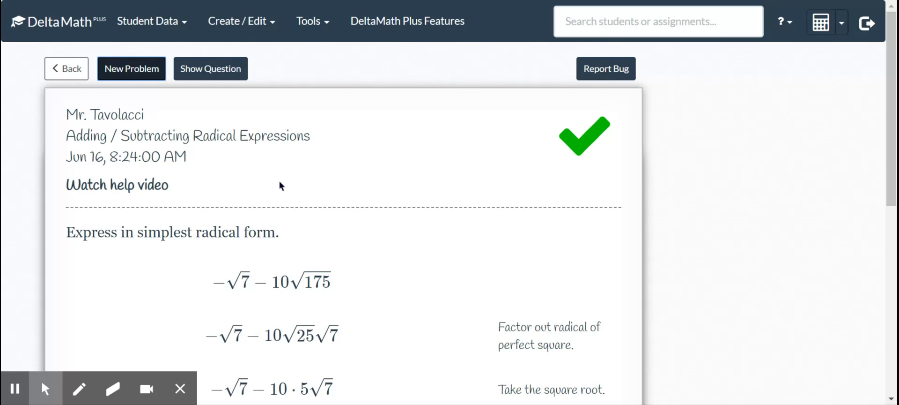
mouse_move(405, 168)
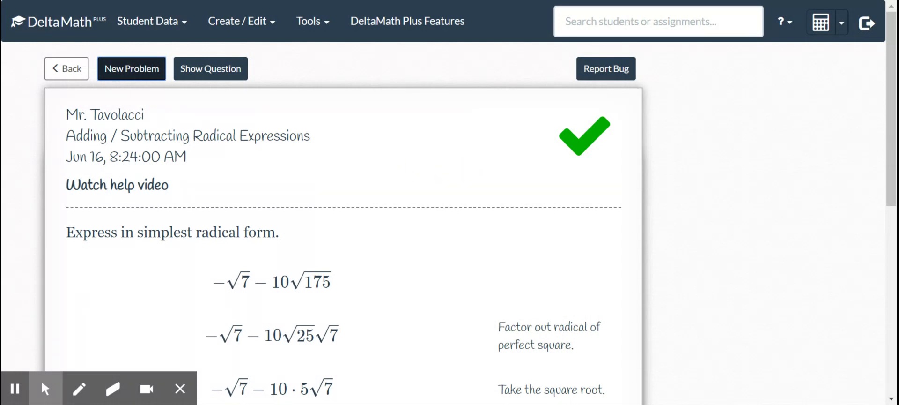
mouse_move(657, 8)
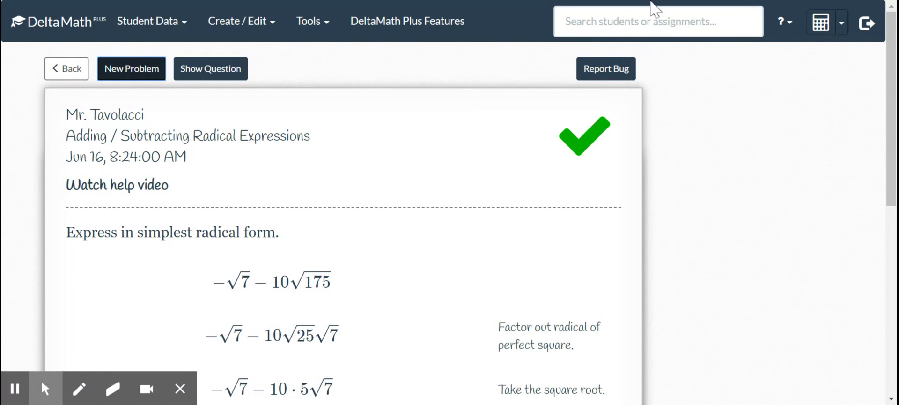